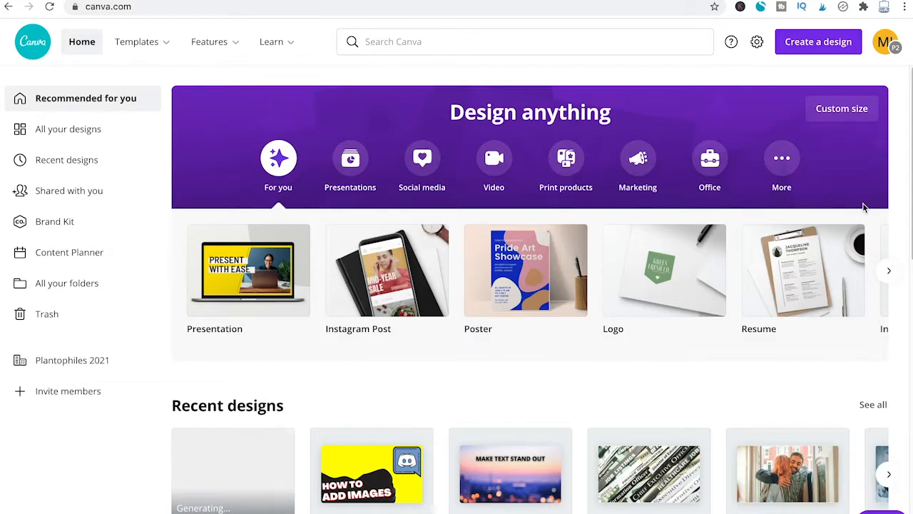
# Step: Create a new custom-size design of 1280 × 720 px
pyautogui.click(499, 41)
pyautogui.write('128')
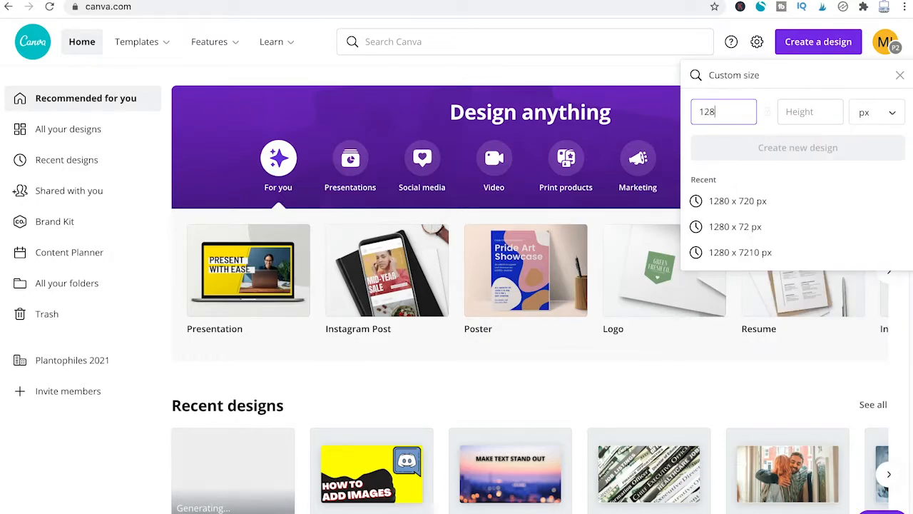
pyautogui.write('7')
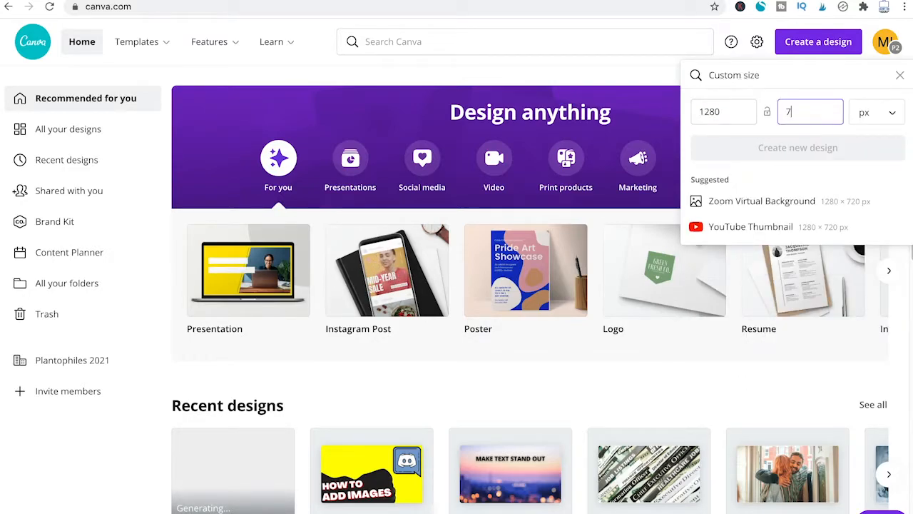
pyautogui.write('20')
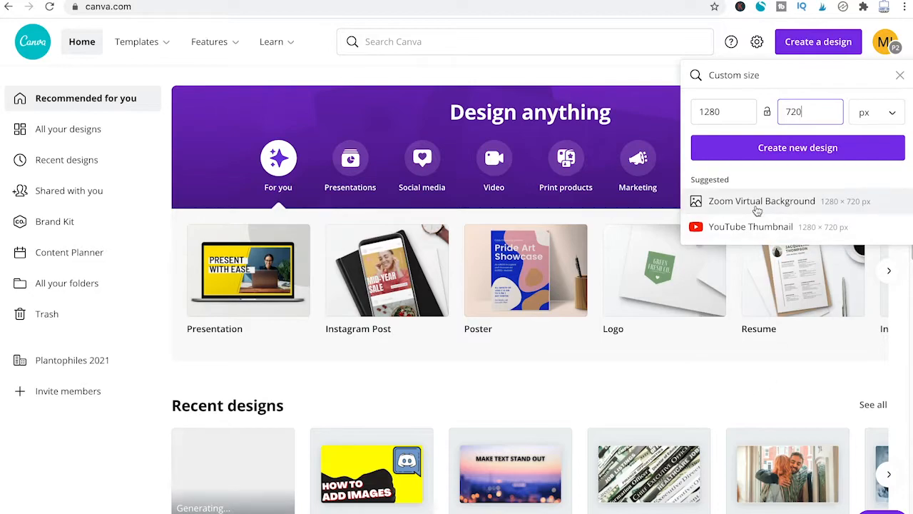
pyautogui.click(798, 147)
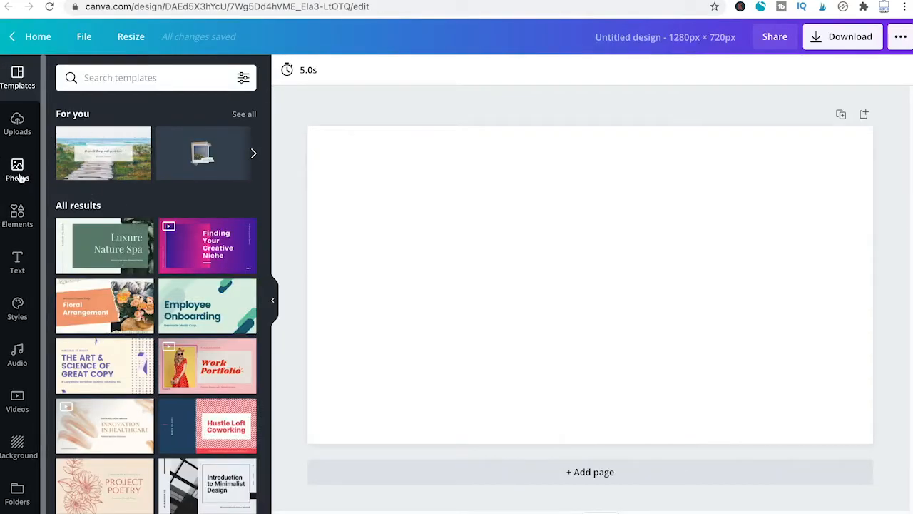
# Step: Add the notebook photo from the Photos library onto the page
pyautogui.click(18, 170)
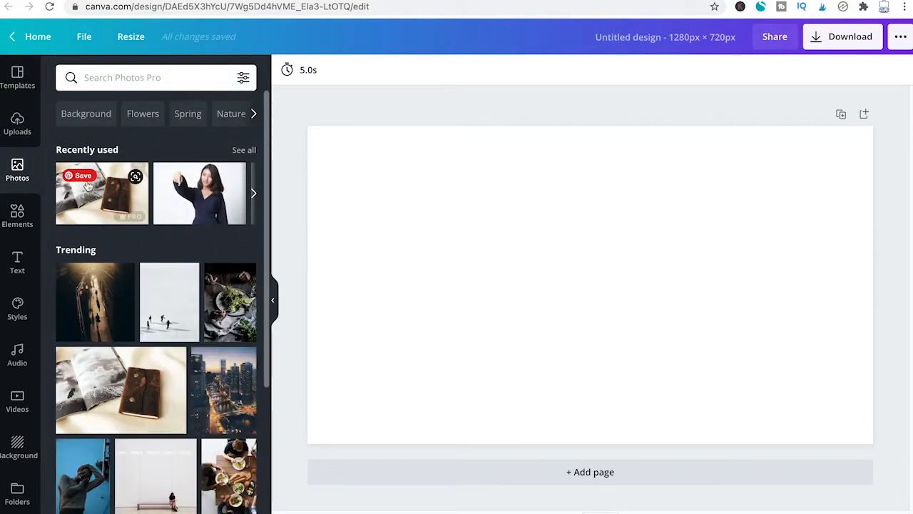
pyautogui.click(102, 193)
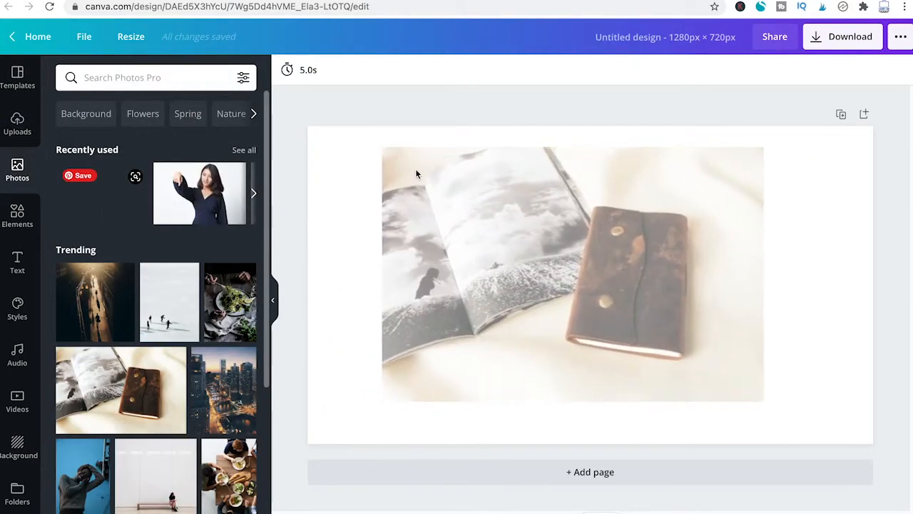
# Step: Set the notebook photo as the page background via its context menu
pyautogui.click(570, 274)
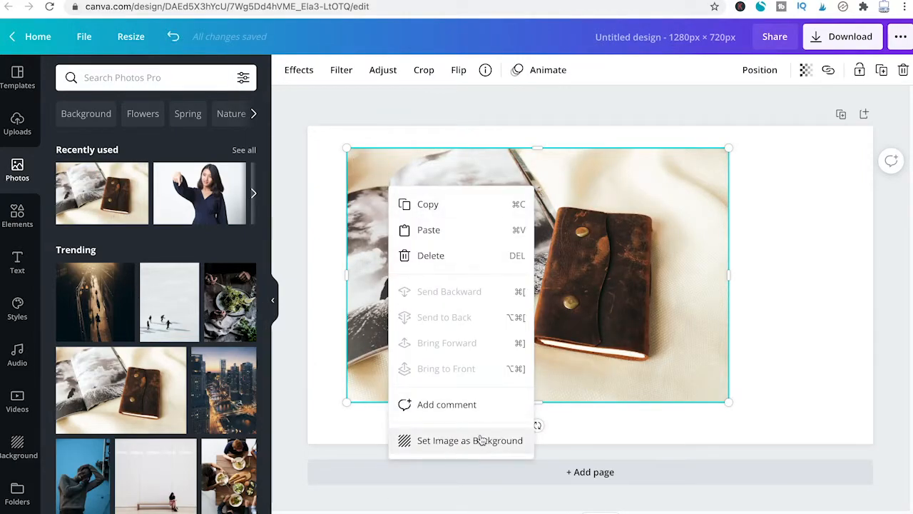
pyautogui.click(471, 439)
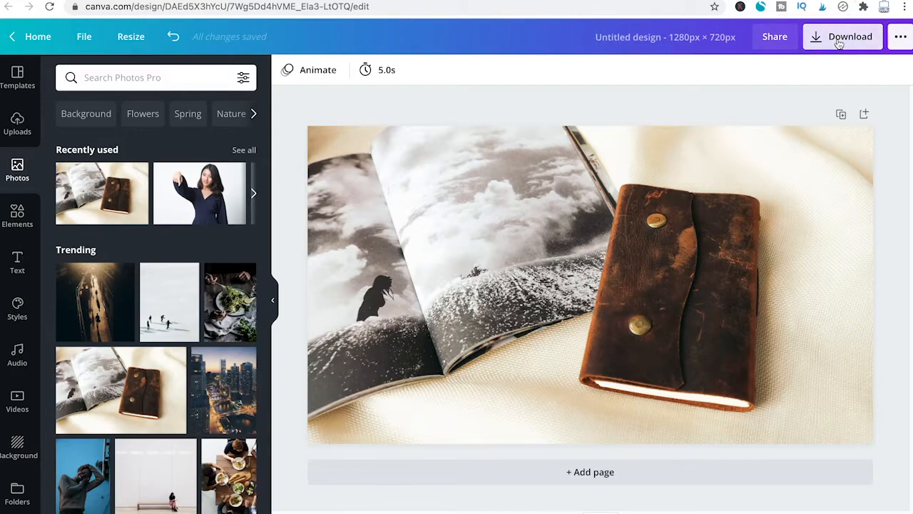
# Step: Show the Download panel with PNG at 1280 × 720 px as the file type
pyautogui.click(842, 37)
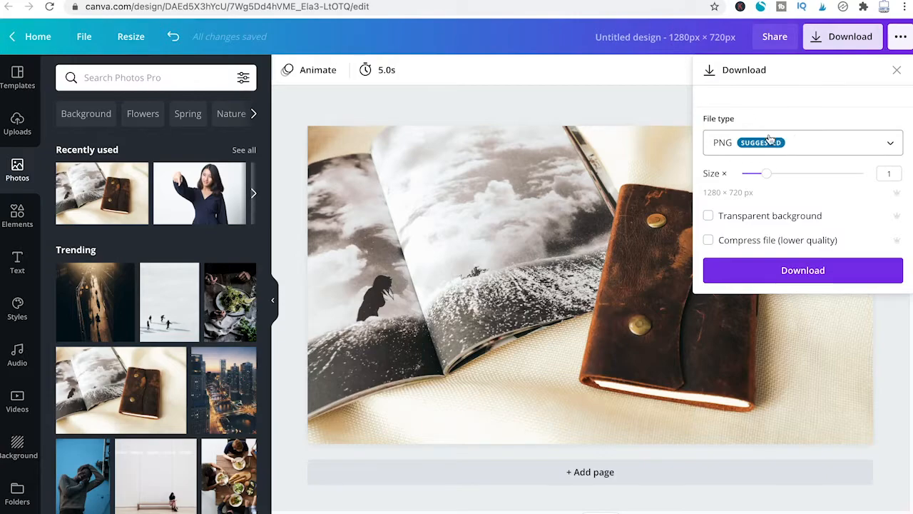
pyautogui.moveTo(764, 118)
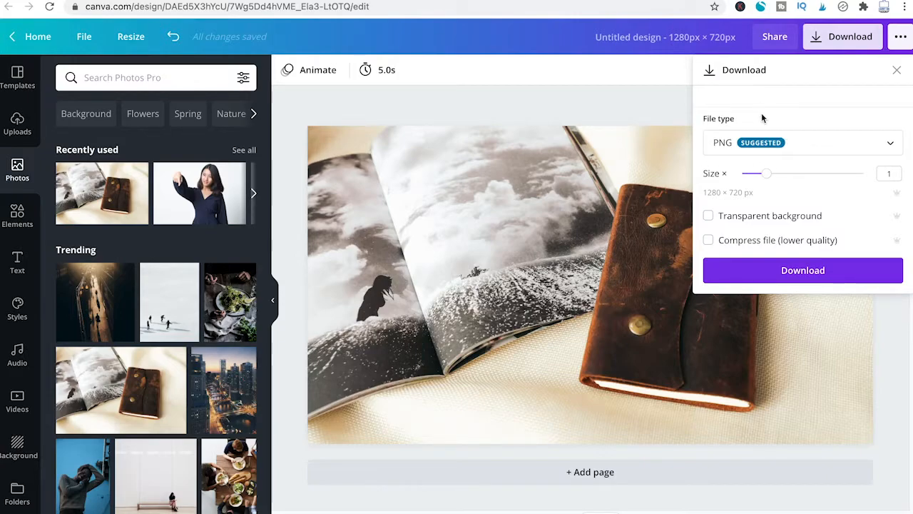